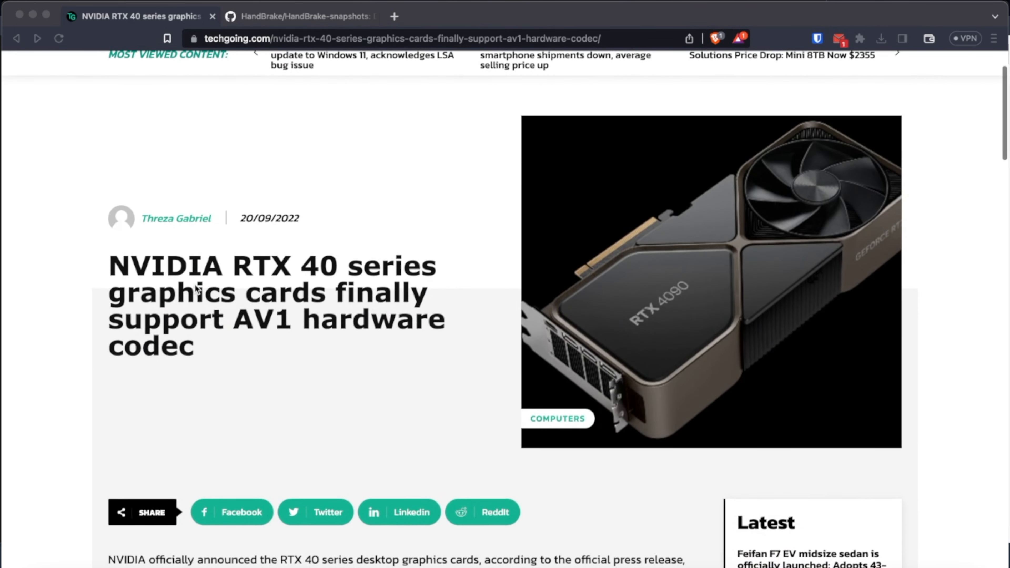
{"action": "mouse_move", "coordinate": [311, 333]}
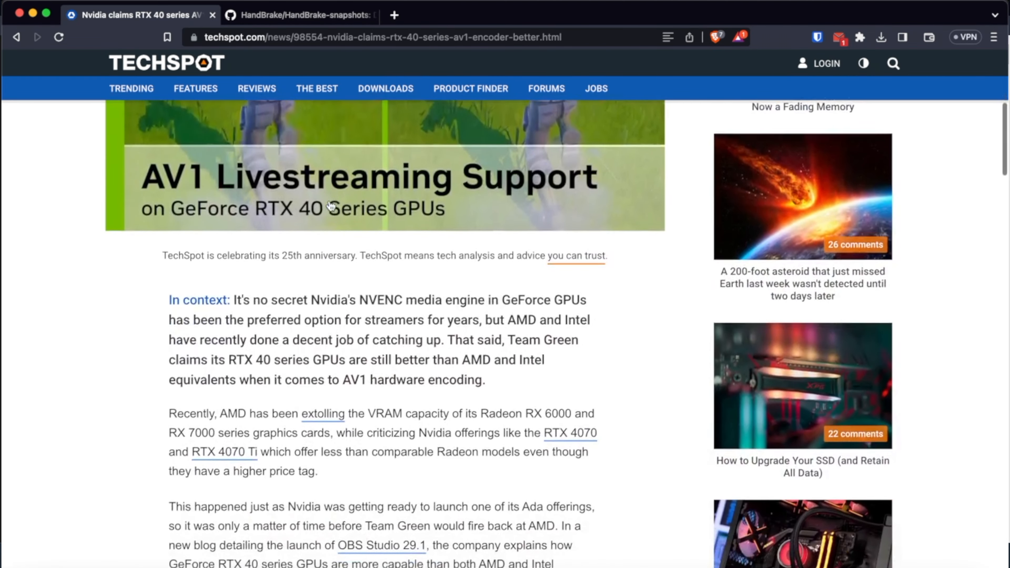
Step: Scroll down the AV1 hardware-encoding article before moving to the HandBrake-snapshots tab
{"action": "scroll", "scroll_direction": "down", "scroll_amount": 3}
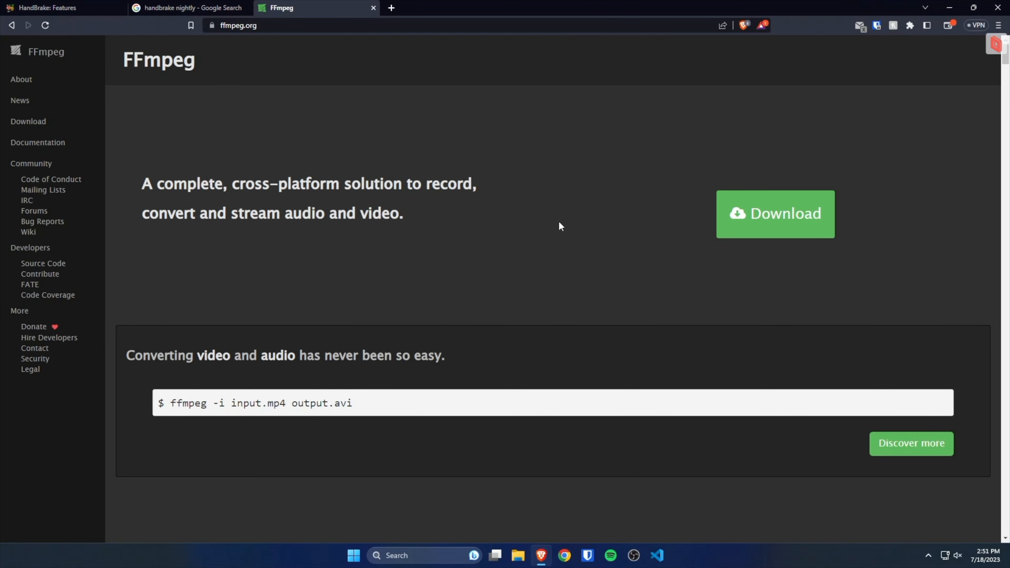
{"action": "mouse_move", "coordinate": [246, 158]}
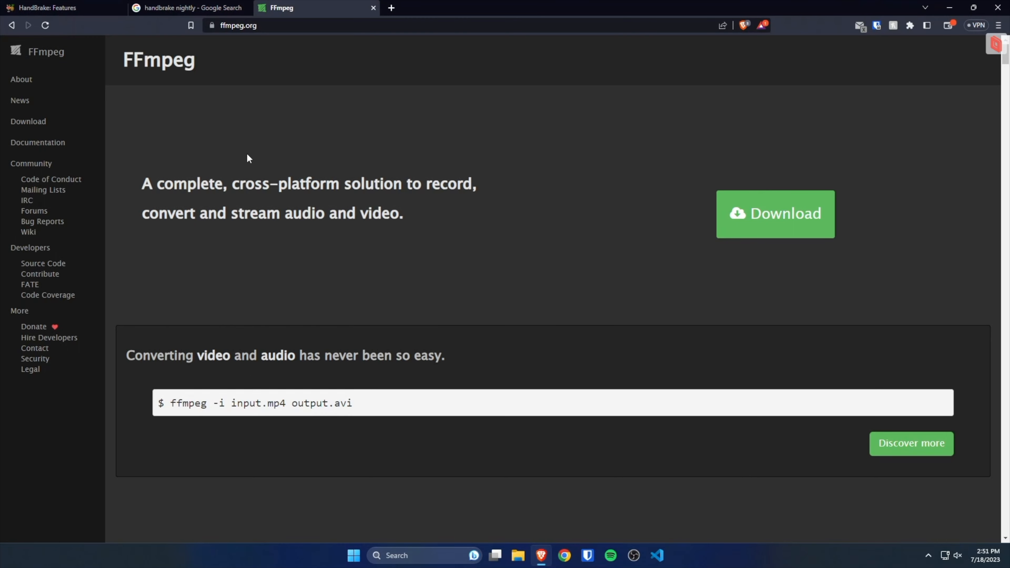
{"action": "mouse_move", "coordinate": [241, 165]}
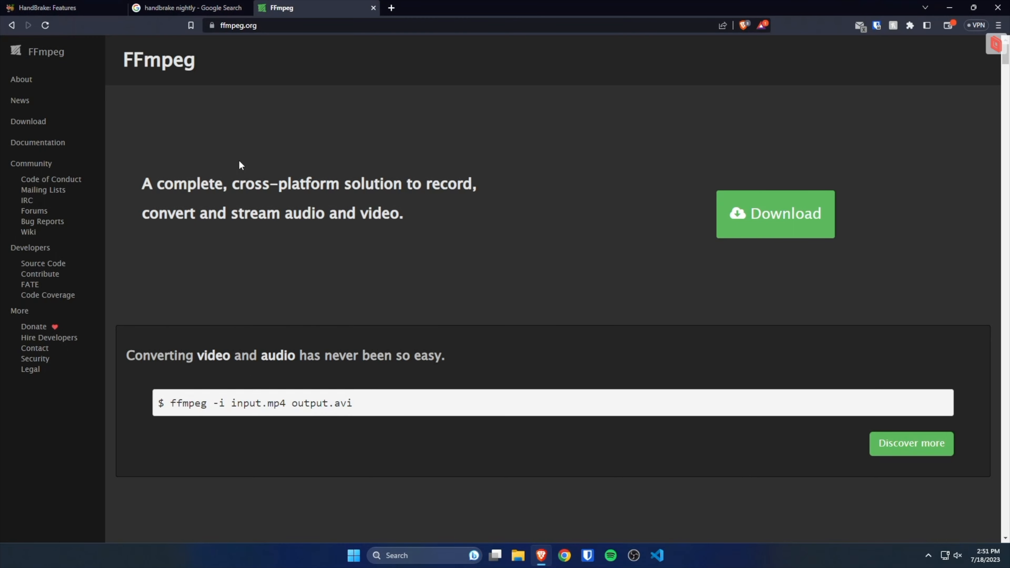
{"action": "mouse_move", "coordinate": [172, 150]}
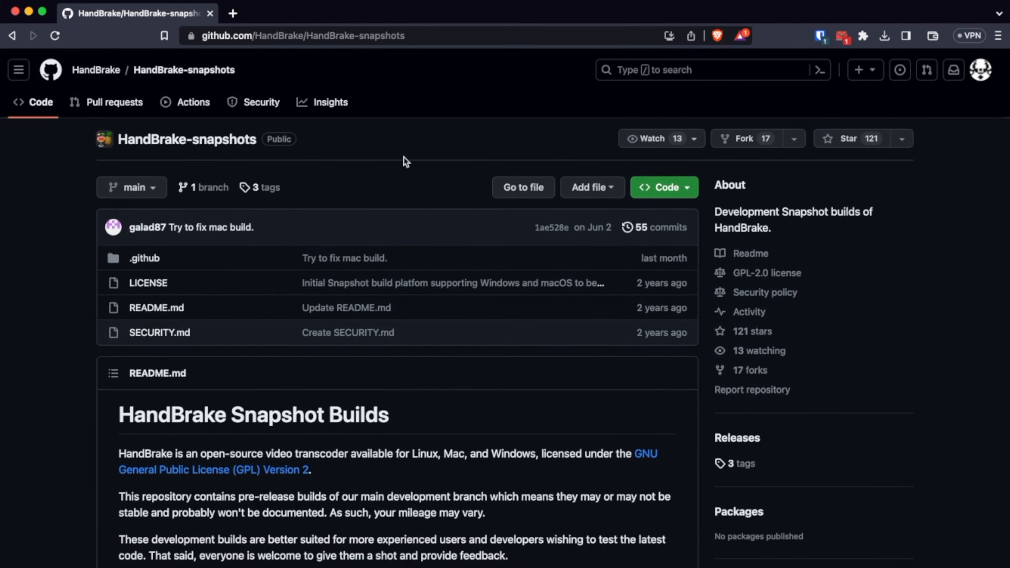
{"action": "mouse_move", "coordinate": [200, 54]}
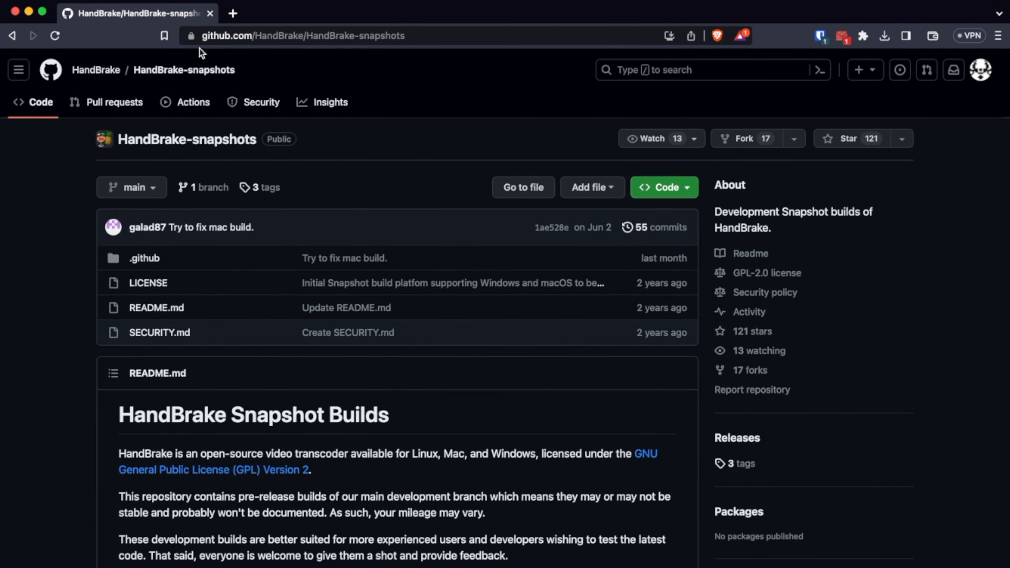
{"action": "mouse_move", "coordinate": [295, 269]}
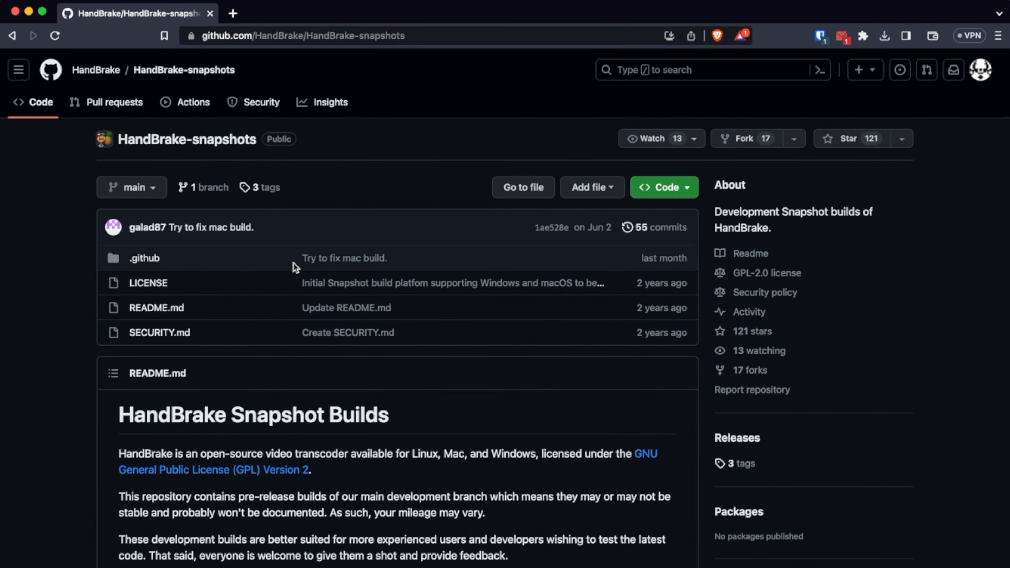
Step: Scroll the README down to the Windows, macOS and Linux download links
{"action": "scroll", "scroll_direction": "down", "scroll_amount": 3}
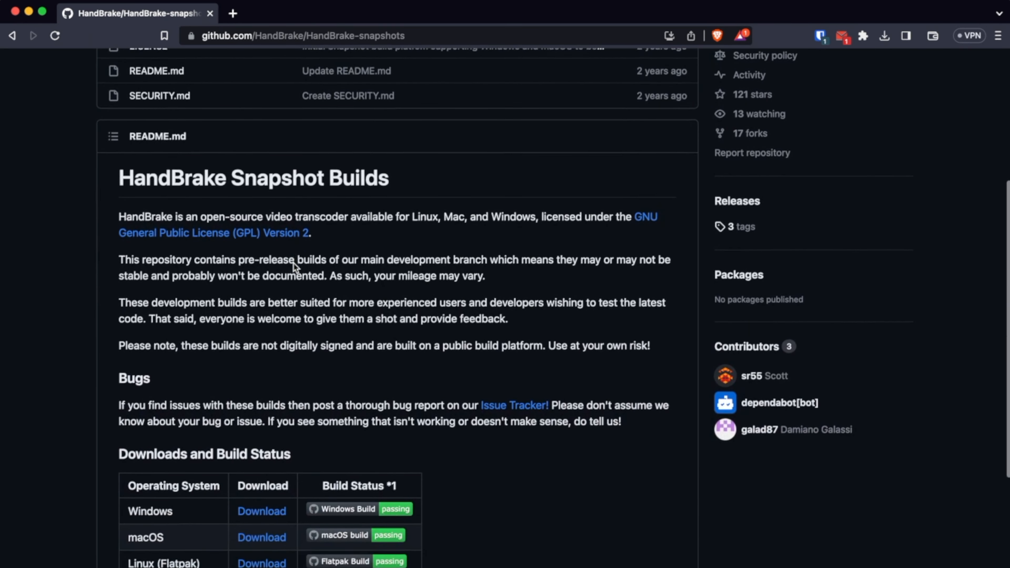
{"action": "scroll", "scroll_direction": "down", "scroll_amount": 3}
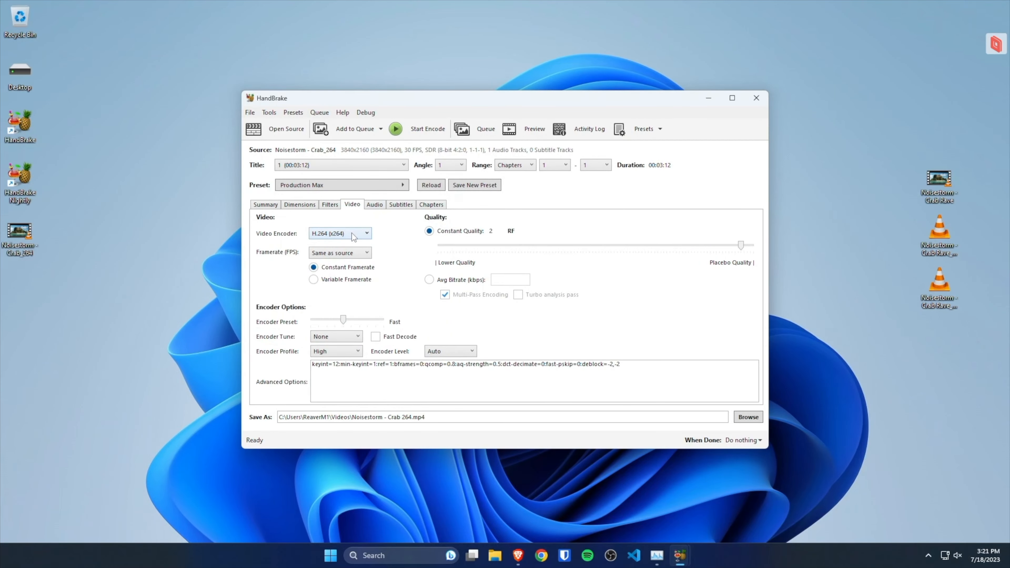
Step: Choose AV1 (NVEnc) as the video encoder and set constant quality to 40 CQ
{"action": "left_click", "coordinate": [366, 234]}
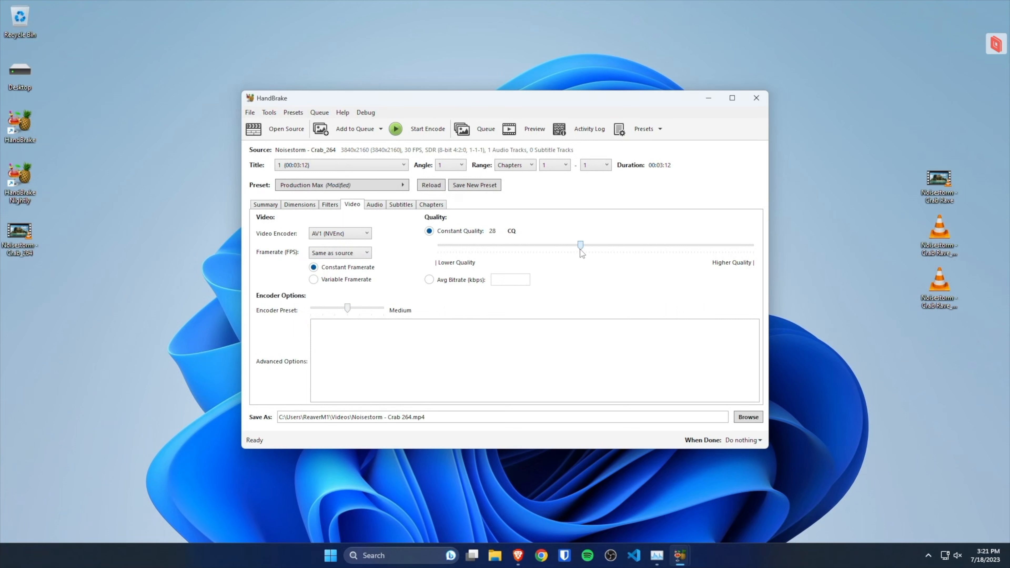
{"action": "left_click", "coordinate": [396, 129]}
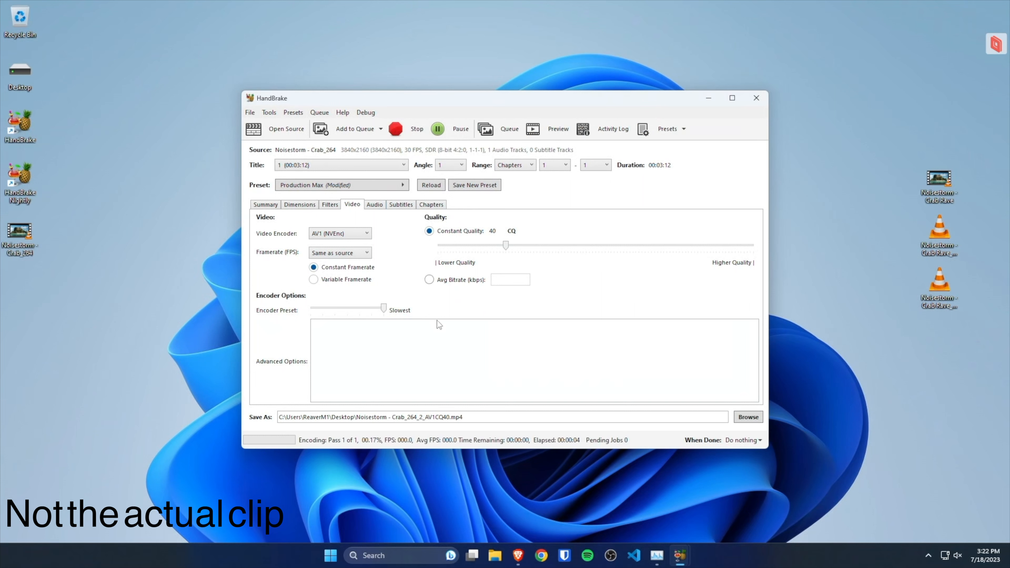
{"action": "mouse_move", "coordinate": [406, 335]}
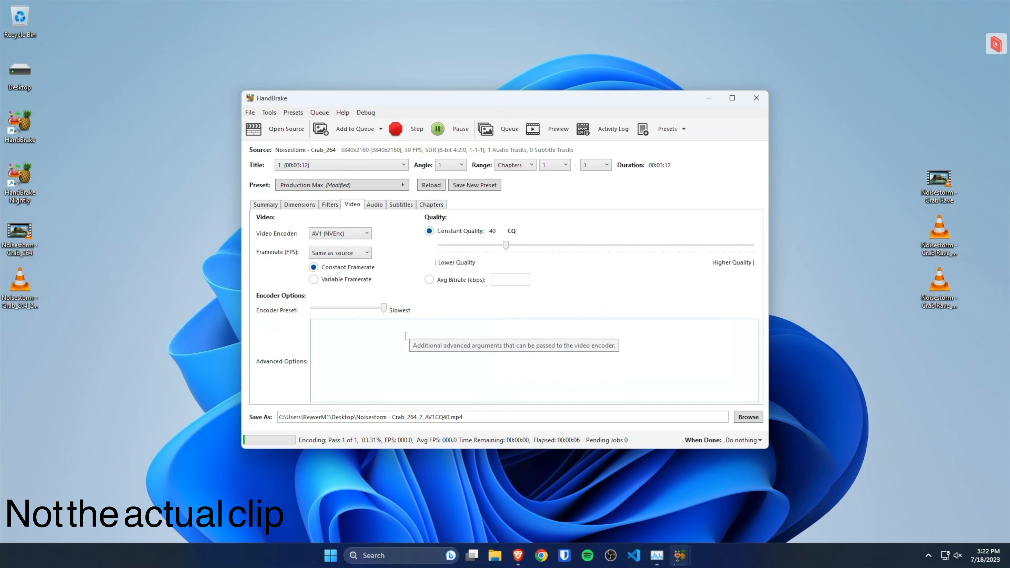
{"action": "mouse_move", "coordinate": [404, 343]}
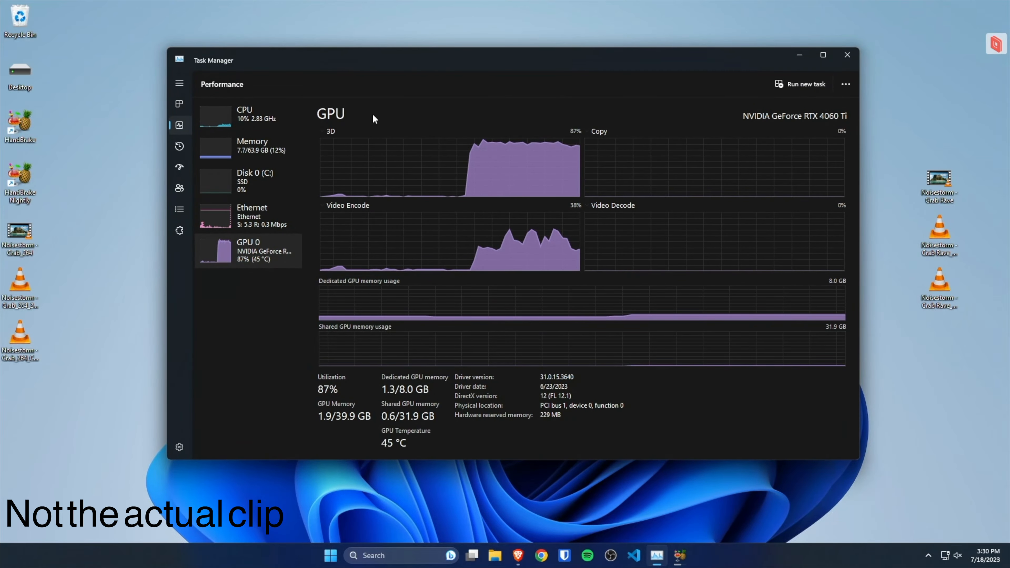
Step: Expand Task Manager's navigation pane to show the RTX 4060 Ti GPU page names
{"action": "left_click", "coordinate": [179, 83]}
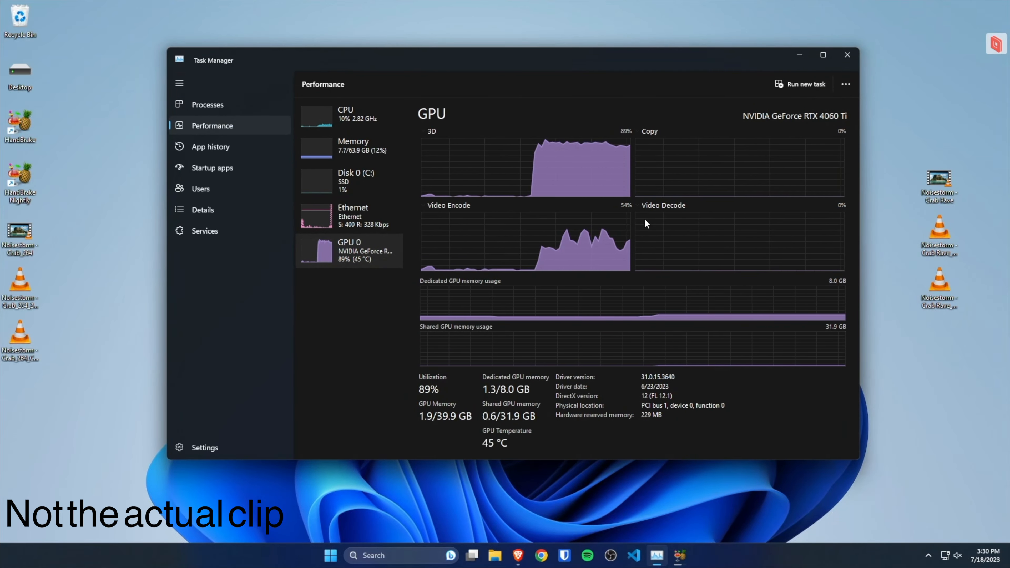
{"action": "mouse_move", "coordinate": [545, 195]}
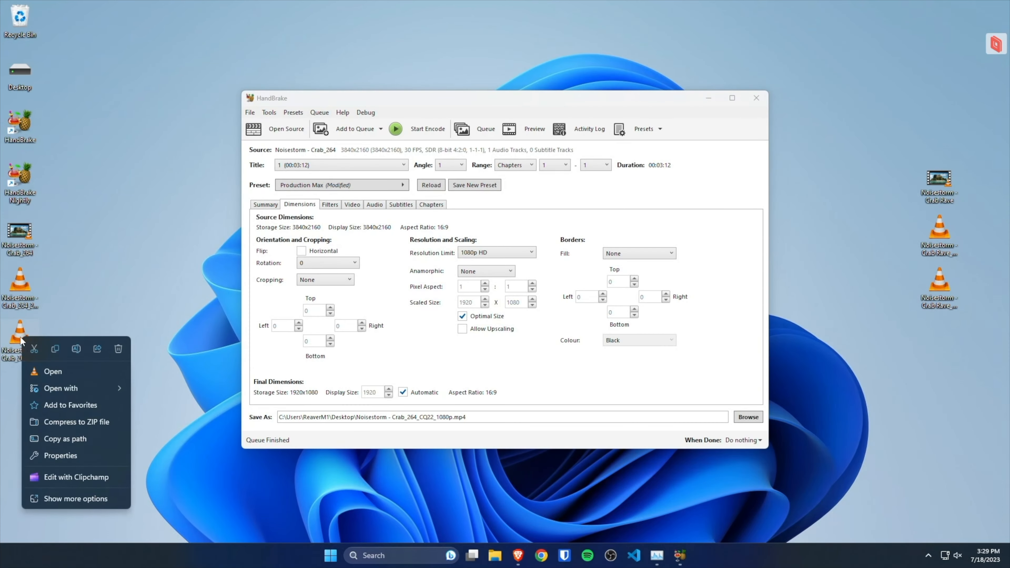
Step: Load the 1080p CQ22 clip as source and raise constant quality to 40 for the Cq40 output
{"action": "left_click", "coordinate": [60, 456]}
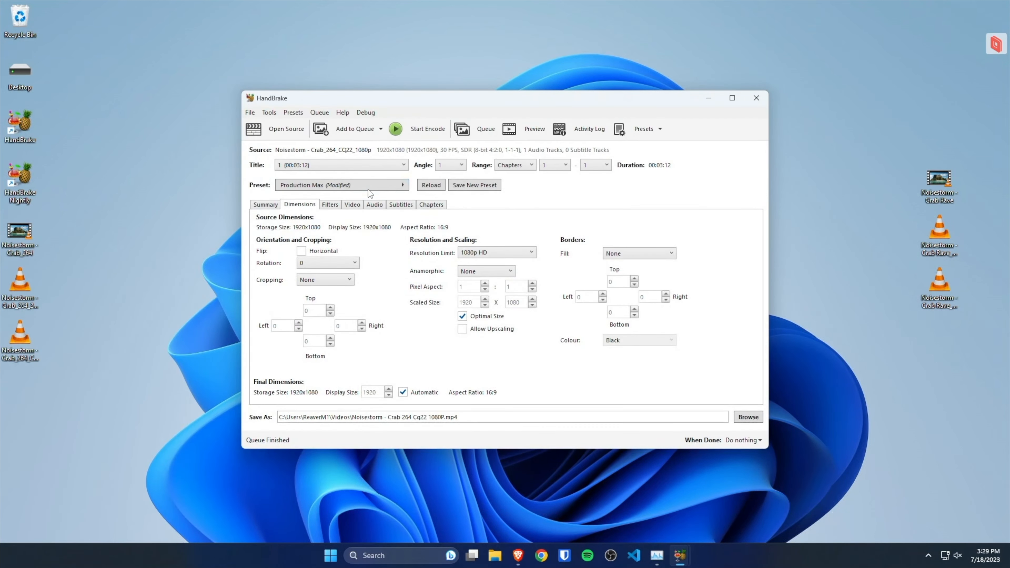
{"action": "mouse_move", "coordinate": [400, 210]}
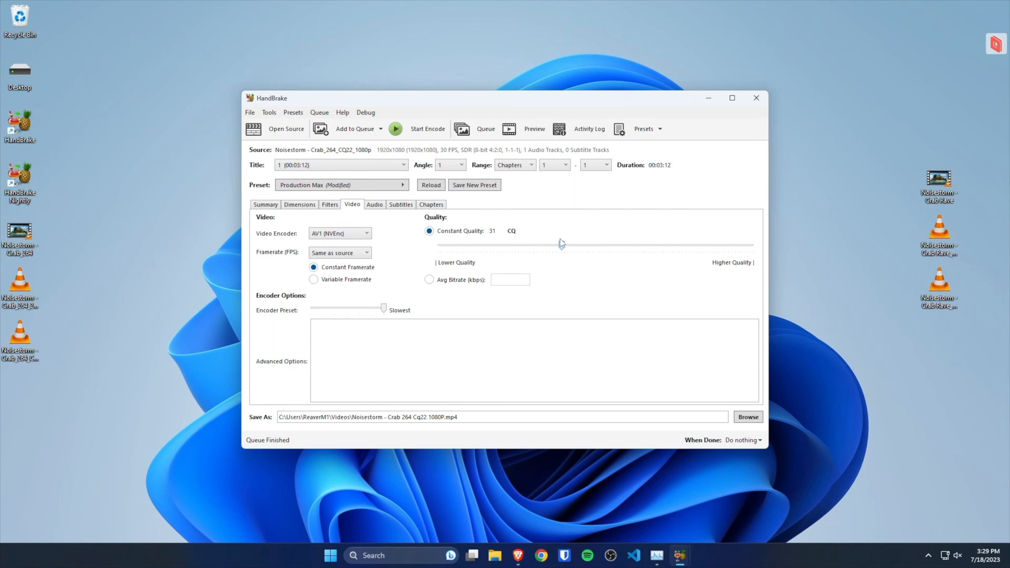
{"action": "left_click_drag", "start_coordinate": [561, 245], "coordinate": [506, 245]}
{"action": "type", "text": "40"}
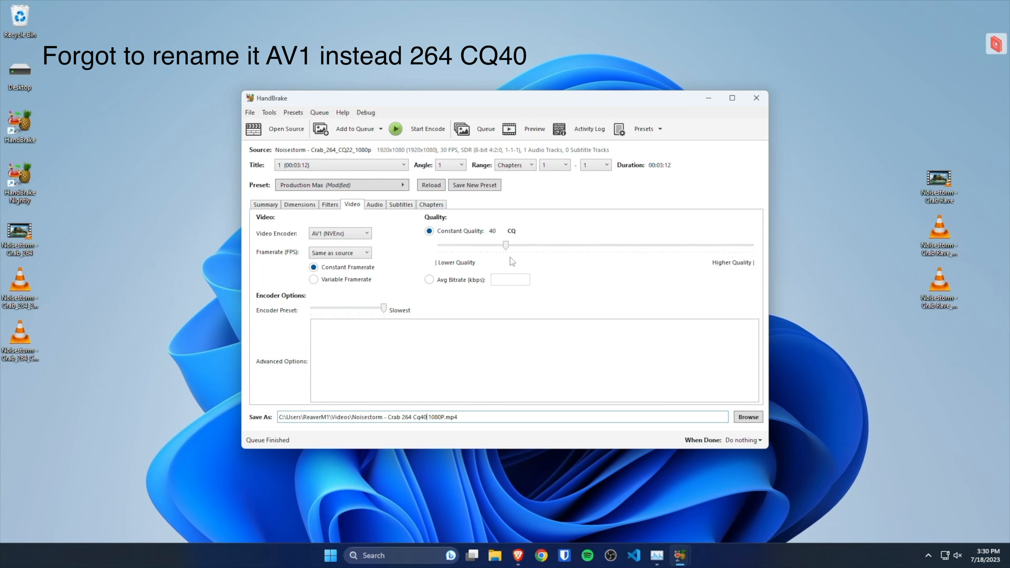
{"action": "mouse_move", "coordinate": [506, 284]}
{"action": "type", "text": "_"}
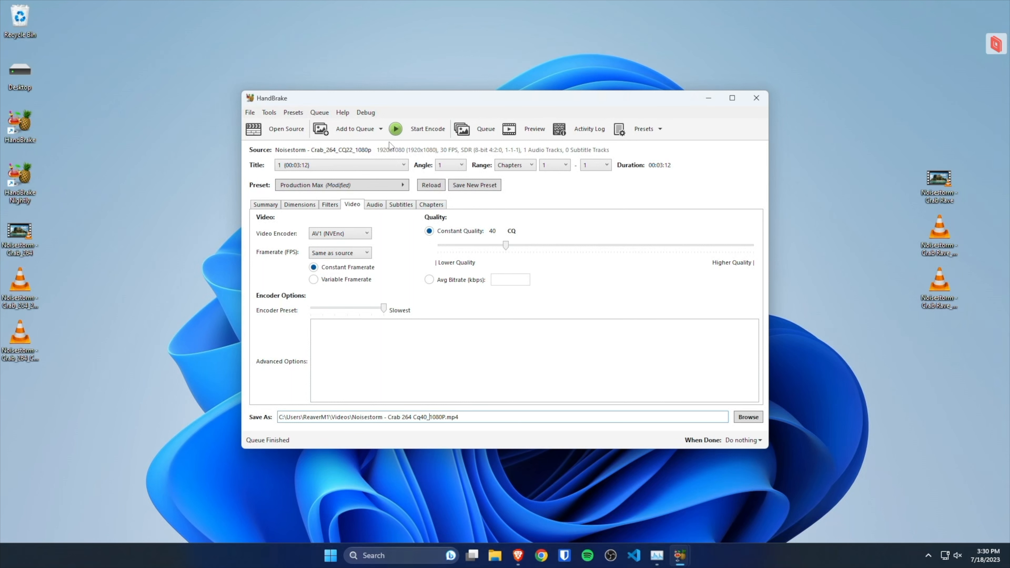
Step: Check the encoded Cq40_1080P file's properties, showing a size of 68.2 MB
{"action": "left_click", "coordinate": [396, 128]}
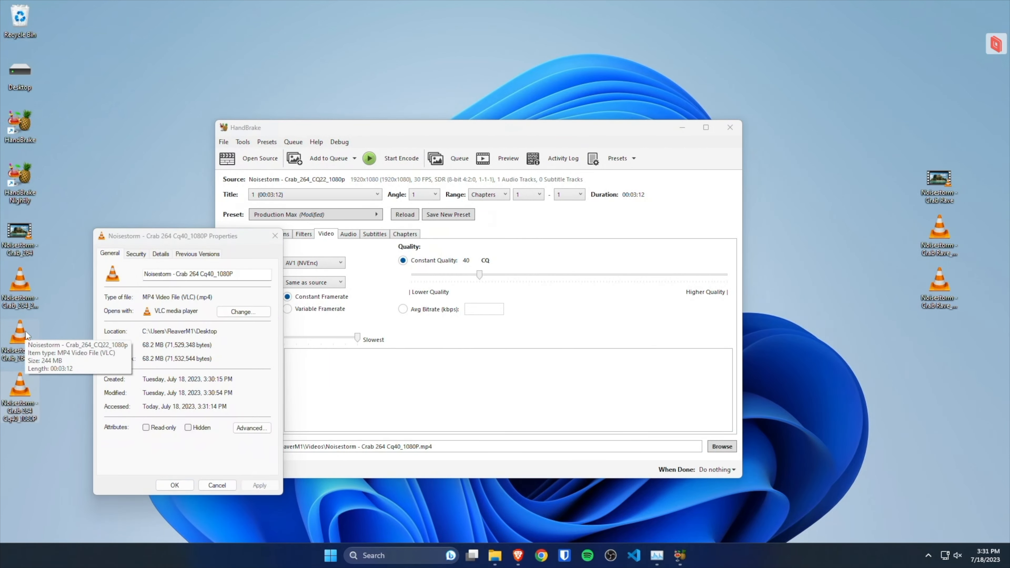
{"action": "mouse_move", "coordinate": [147, 350]}
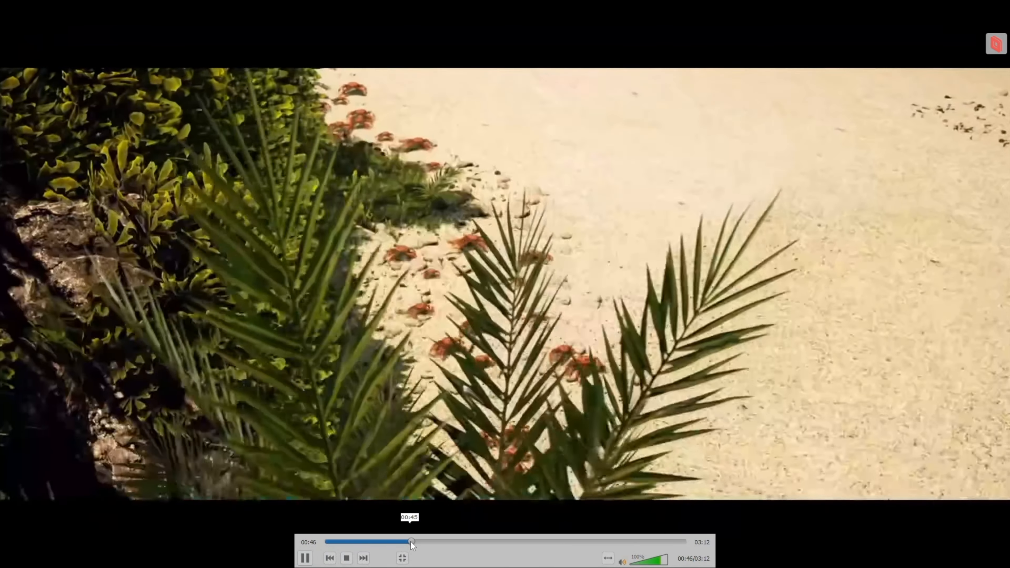
Step: Seek the encoded crab clip to about 46 seconds in VLC, then close the player
{"action": "left_click_drag", "start_coordinate": [411, 542], "coordinate": [442, 542]}
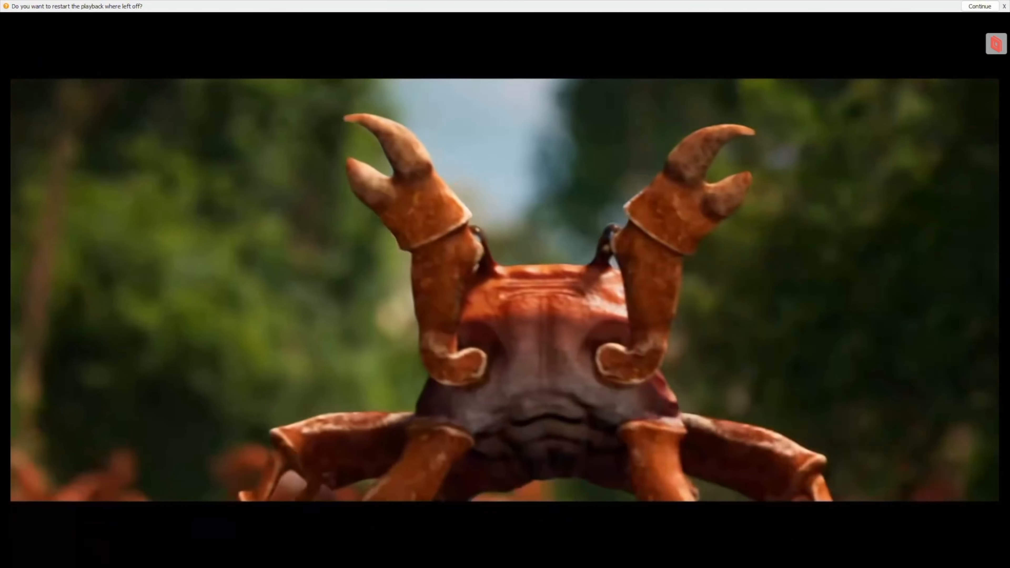
{"action": "left_click", "coordinate": [979, 6]}
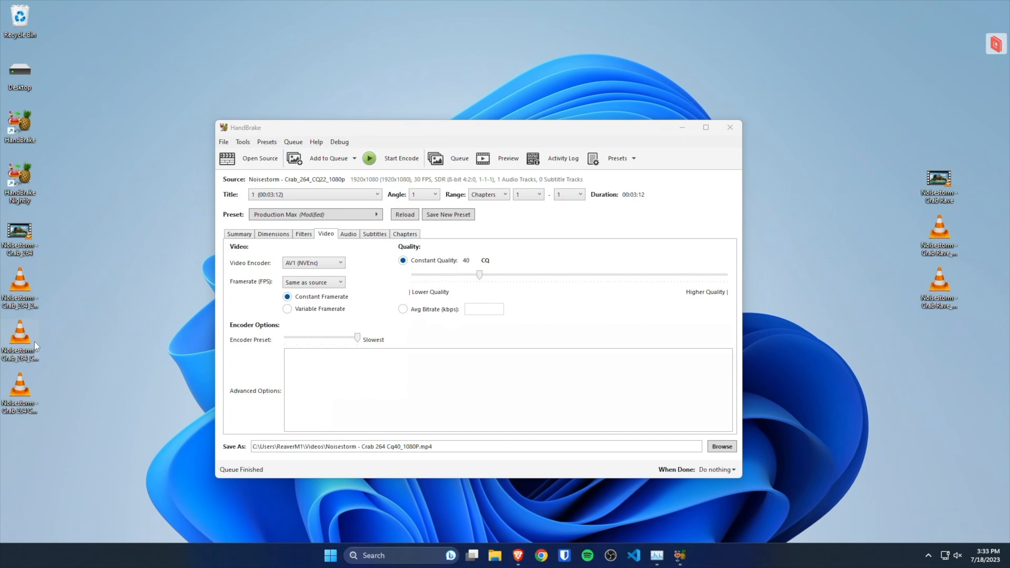
{"action": "mouse_move", "coordinate": [29, 344]}
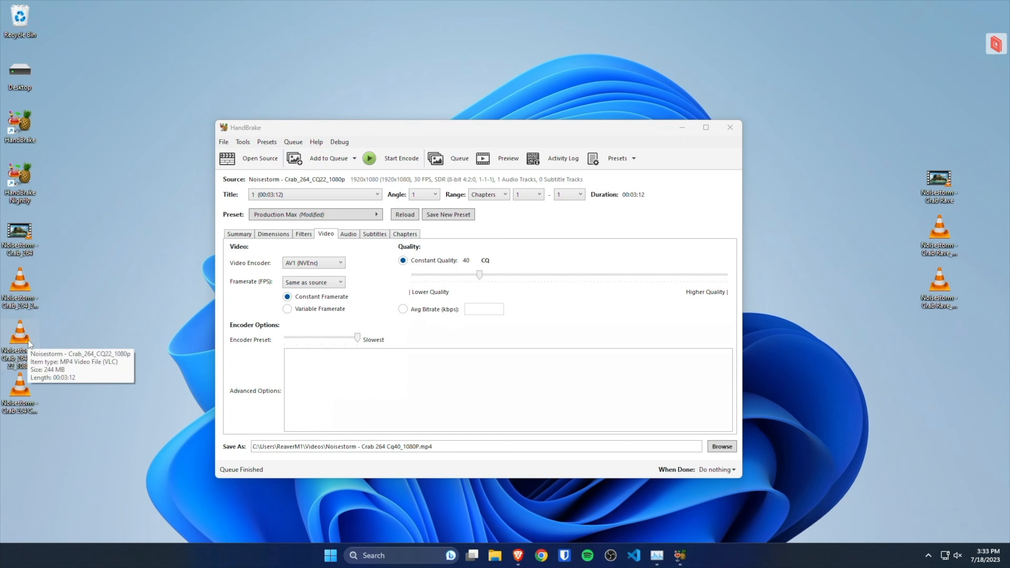
{"action": "mouse_move", "coordinate": [43, 394]}
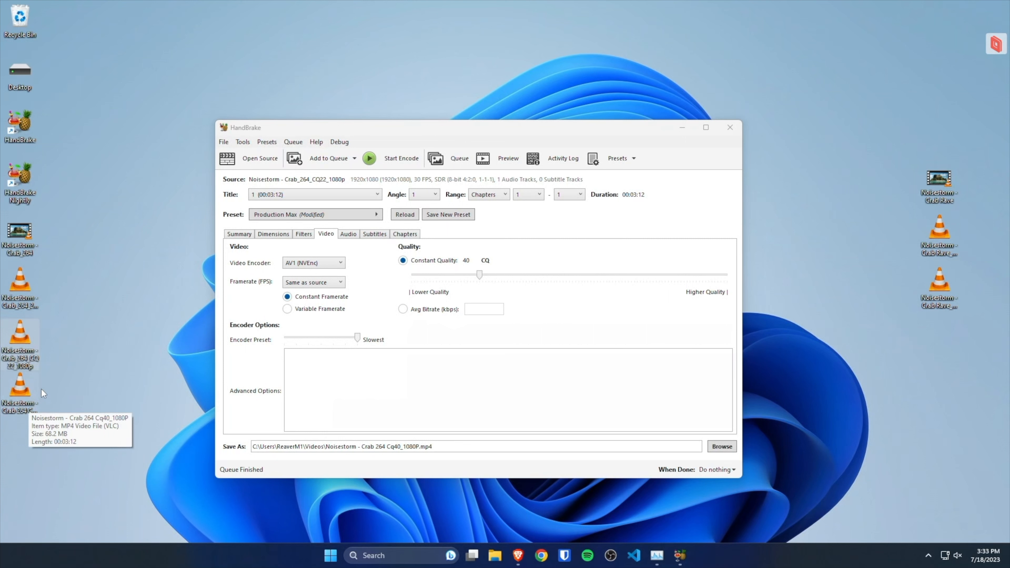
{"action": "mouse_move", "coordinate": [87, 348]}
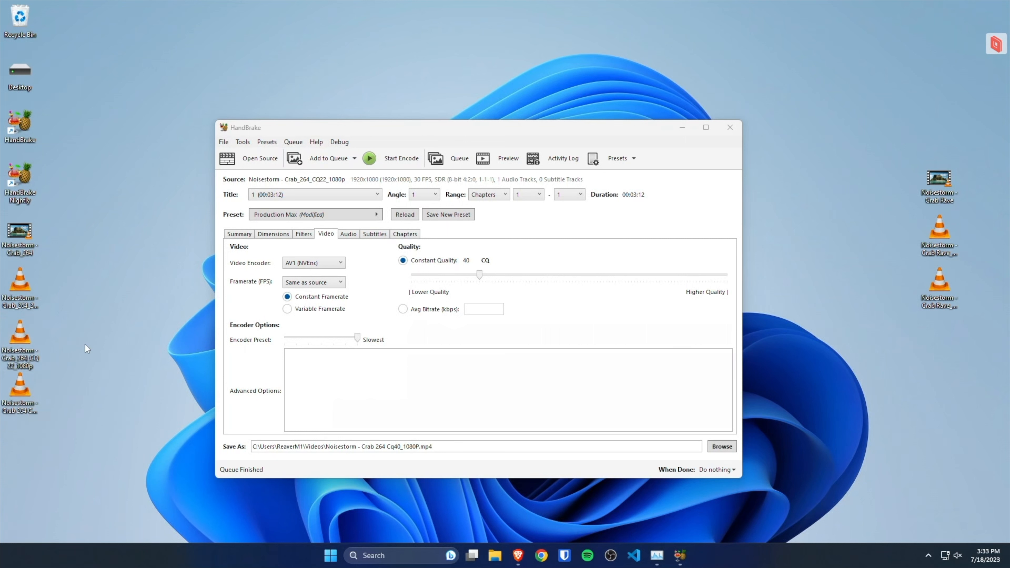
{"action": "mouse_move", "coordinate": [25, 341]}
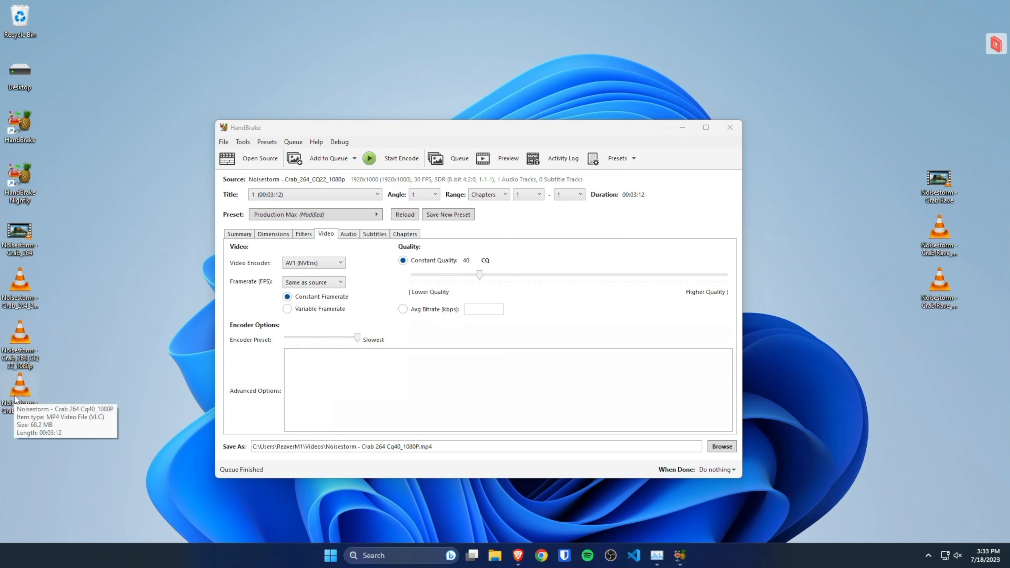
{"action": "mouse_move", "coordinate": [364, 247]}
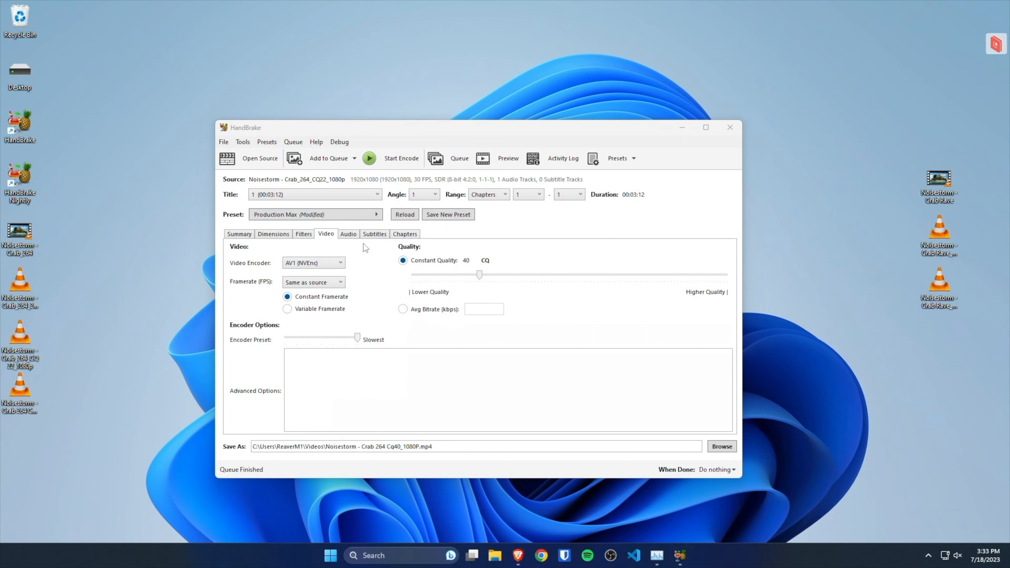
{"action": "mouse_move", "coordinate": [273, 259]}
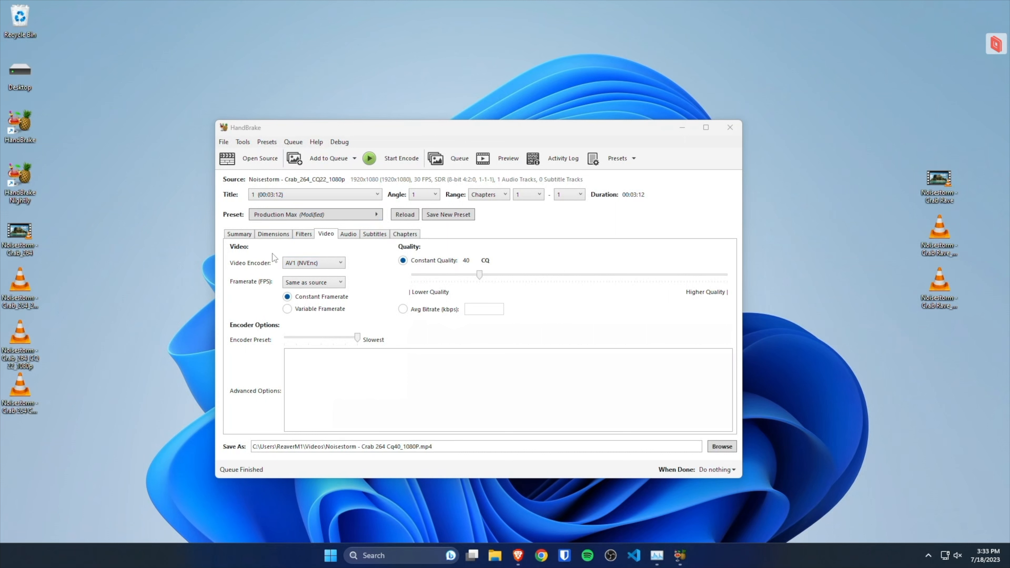
{"action": "mouse_move", "coordinate": [392, 250]}
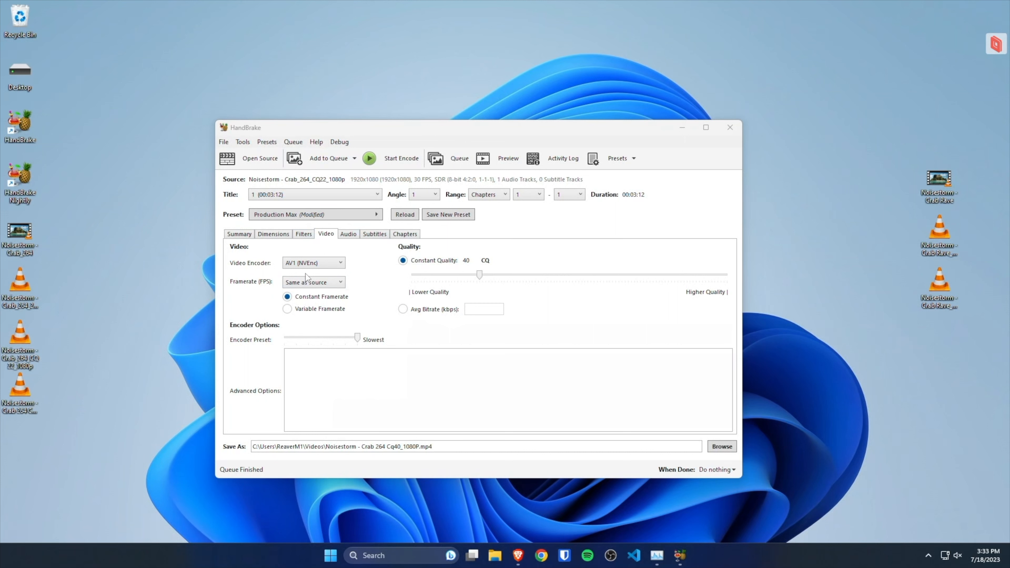
{"action": "mouse_move", "coordinate": [351, 264]}
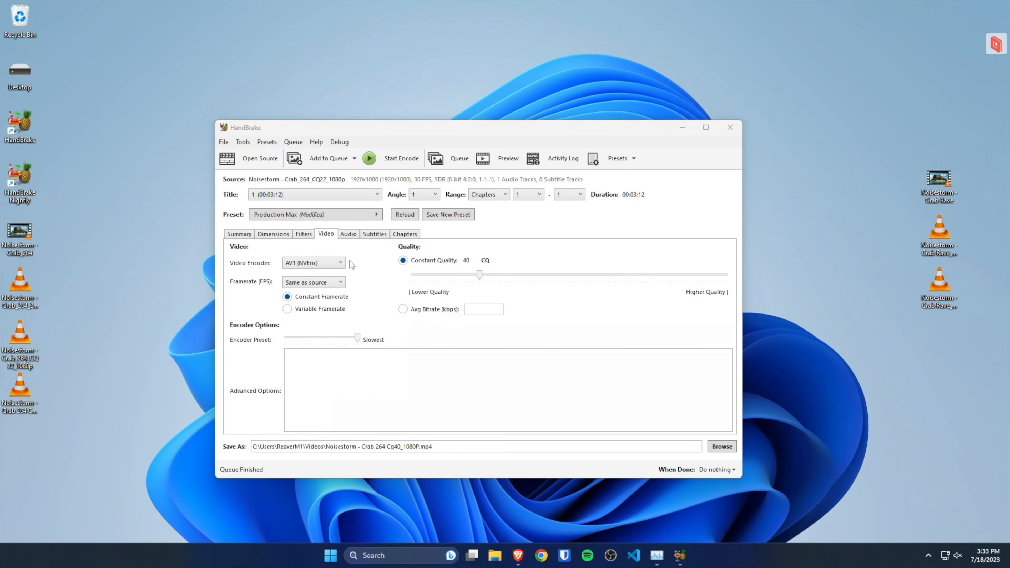
{"action": "mouse_move", "coordinate": [322, 276]}
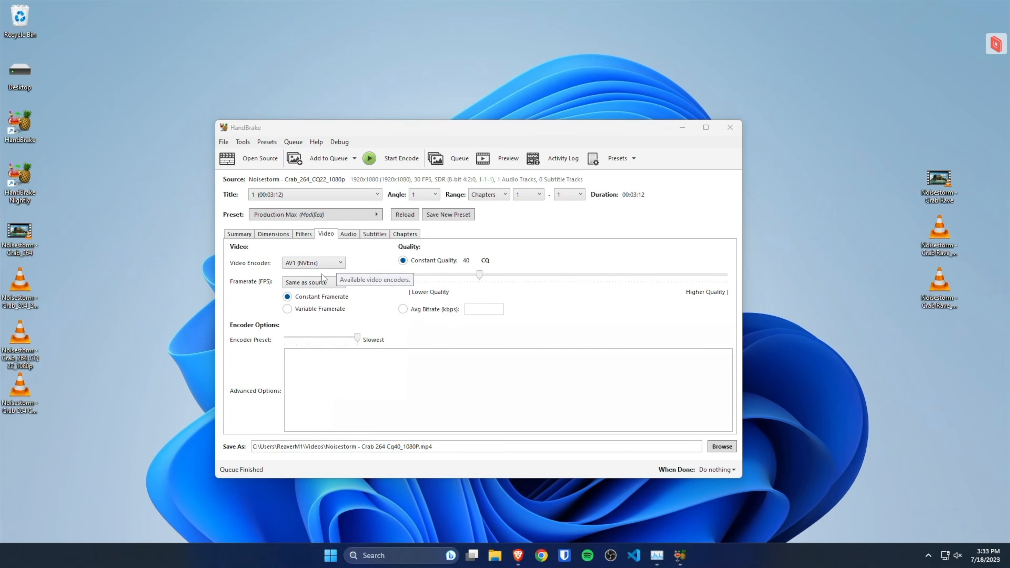